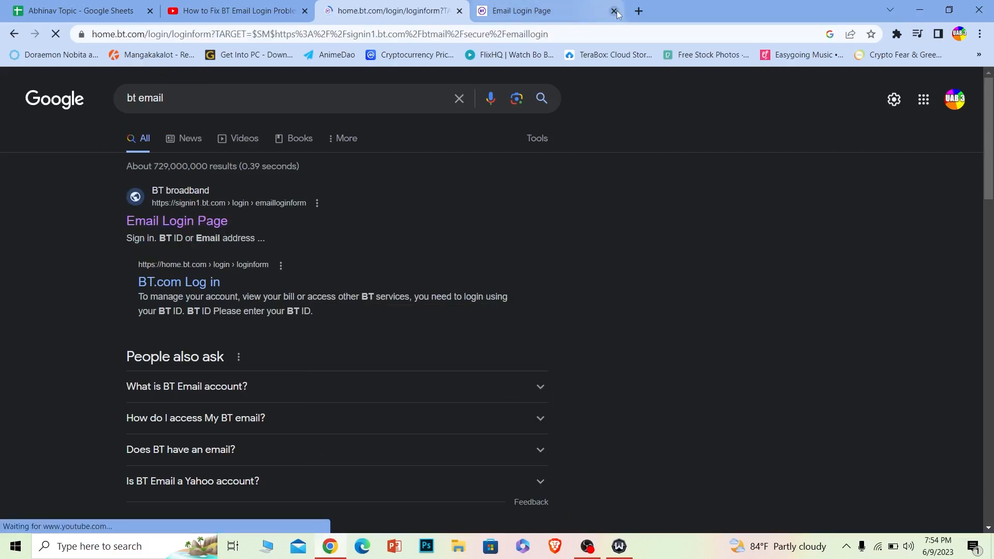
# Step: Switch to the Email Login Page tab showing the empty BT Email sign-in form
pyautogui.click(612, 10)
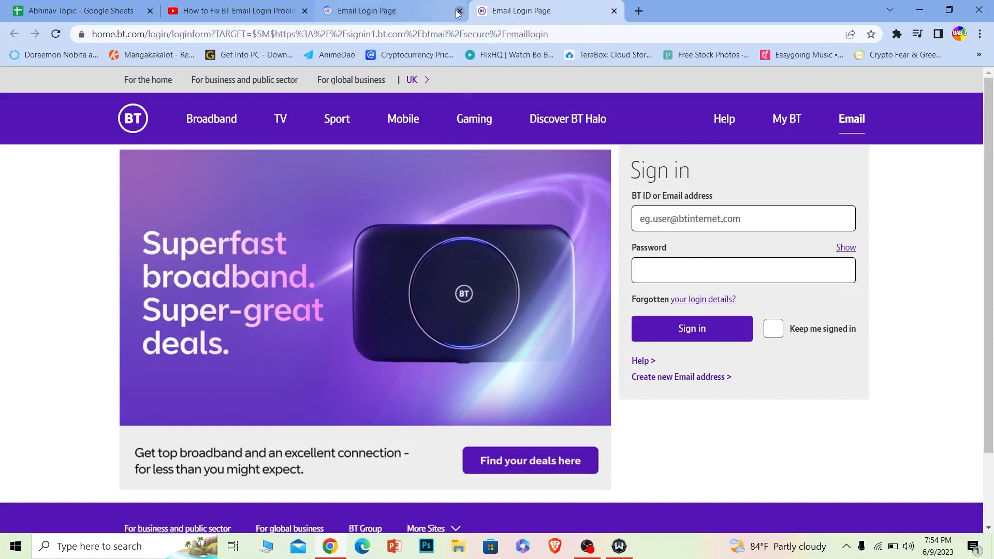
pyautogui.click(613, 11)
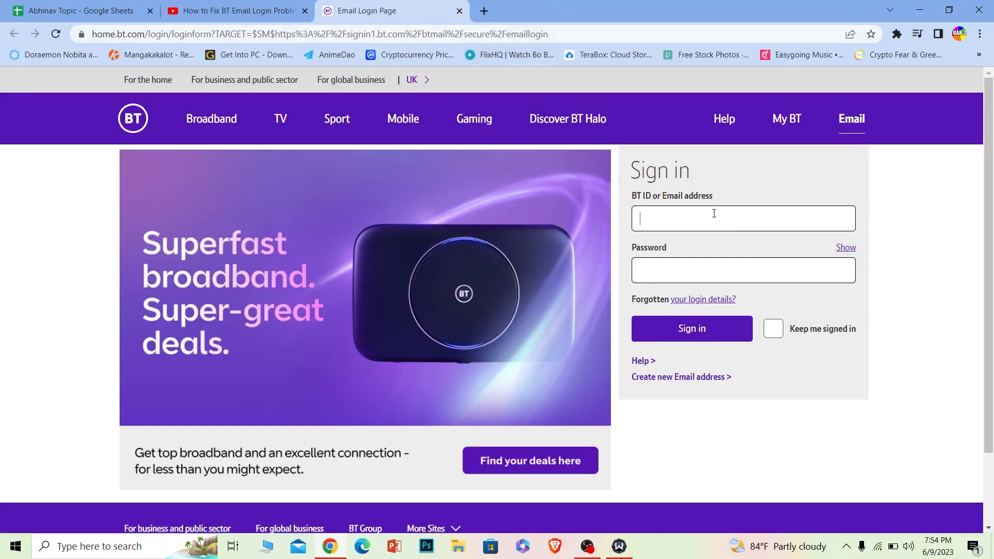
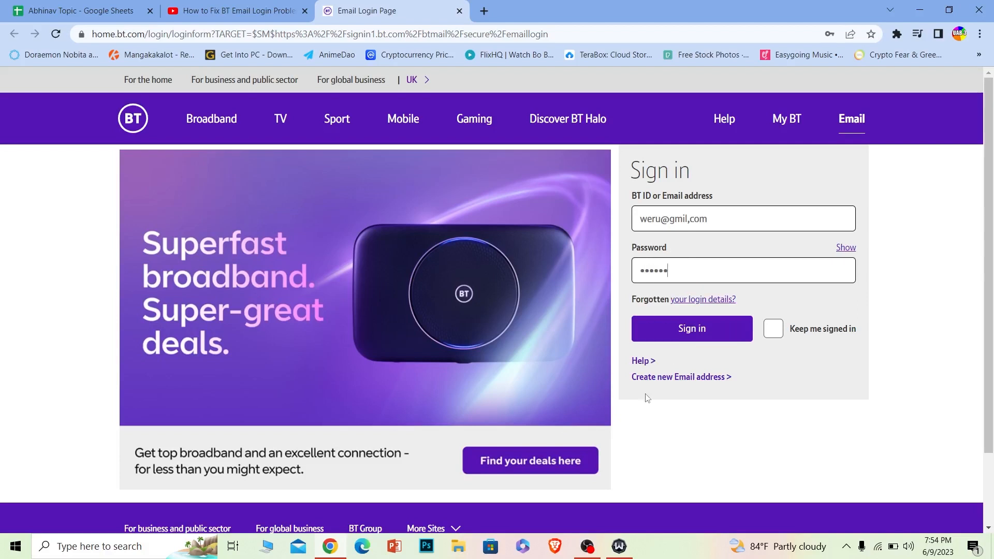
pyautogui.moveTo(709, 218)
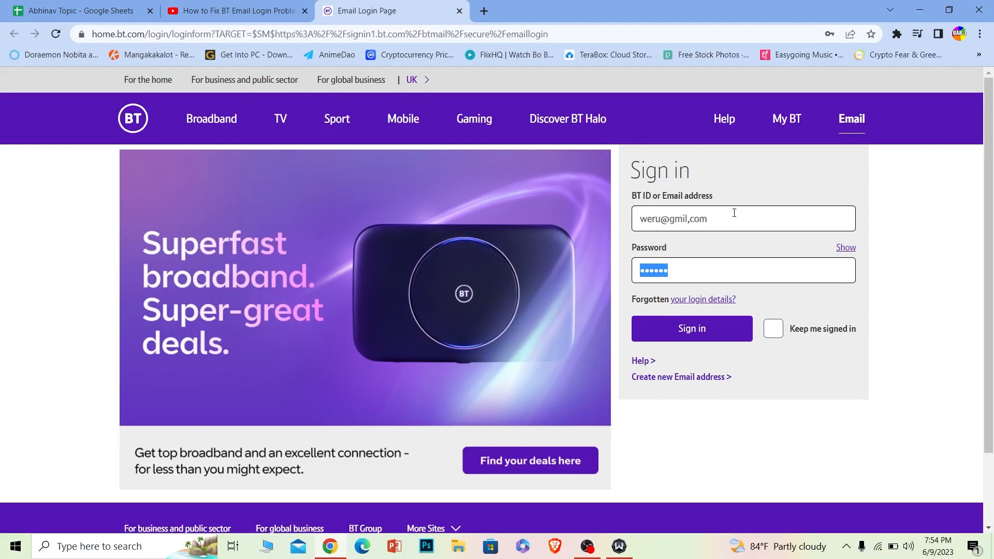
pyautogui.moveTo(439, 255)
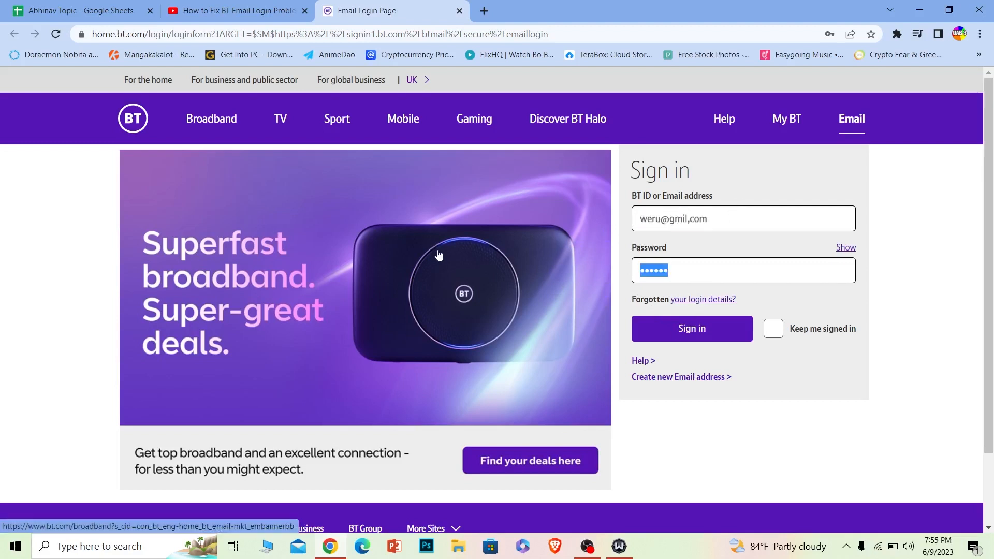
pyautogui.moveTo(544, 350)
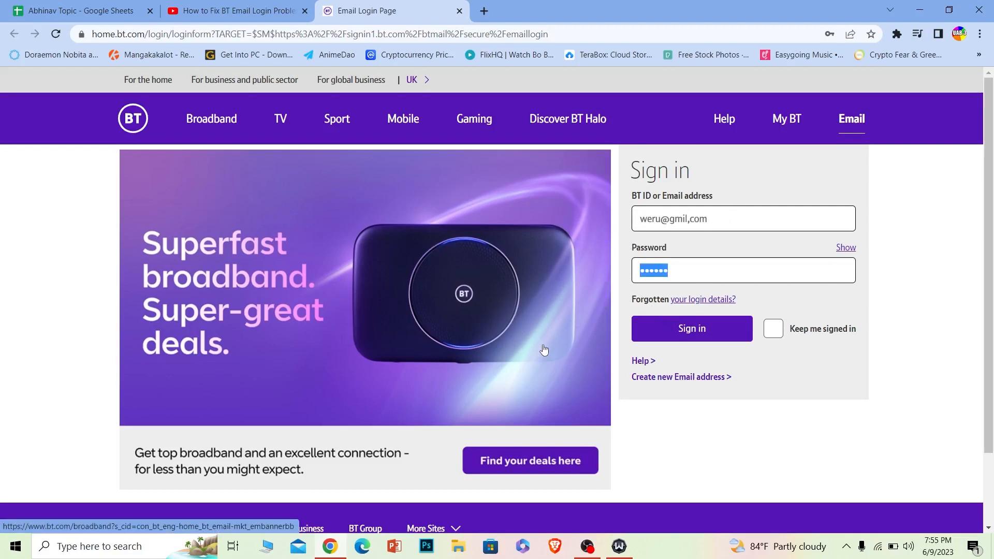
pyautogui.moveTo(547, 359)
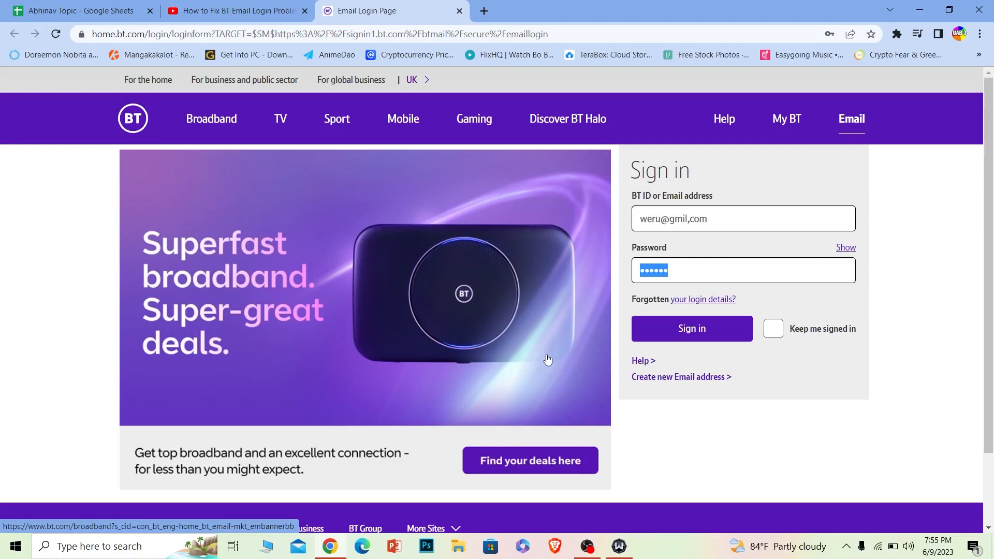
pyautogui.moveTo(517, 326)
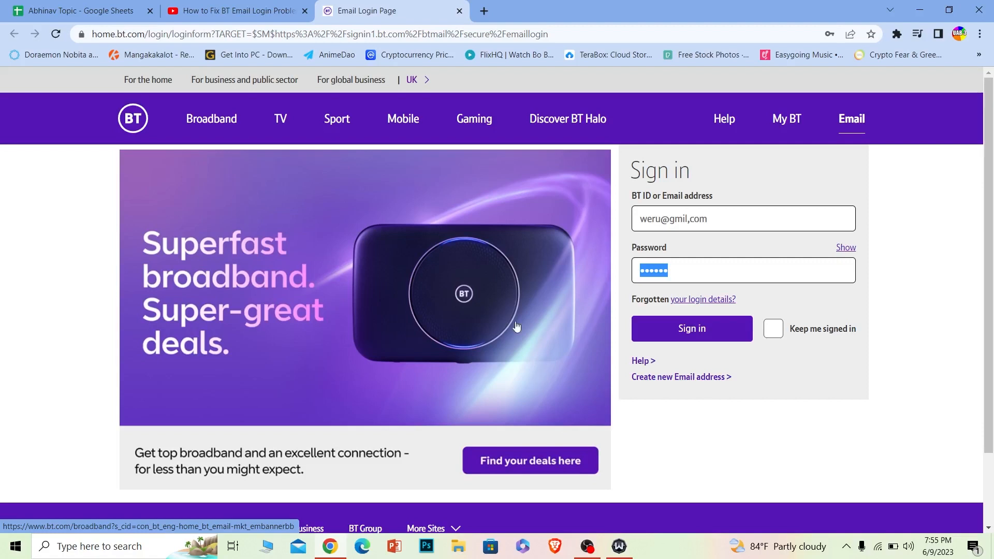
pyautogui.moveTo(573, 339)
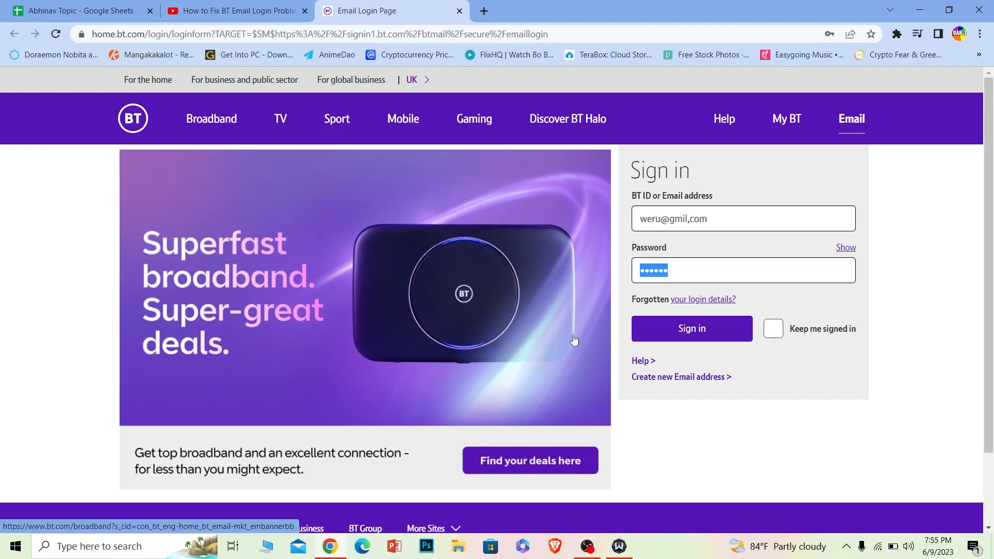
pyautogui.moveTo(547, 355)
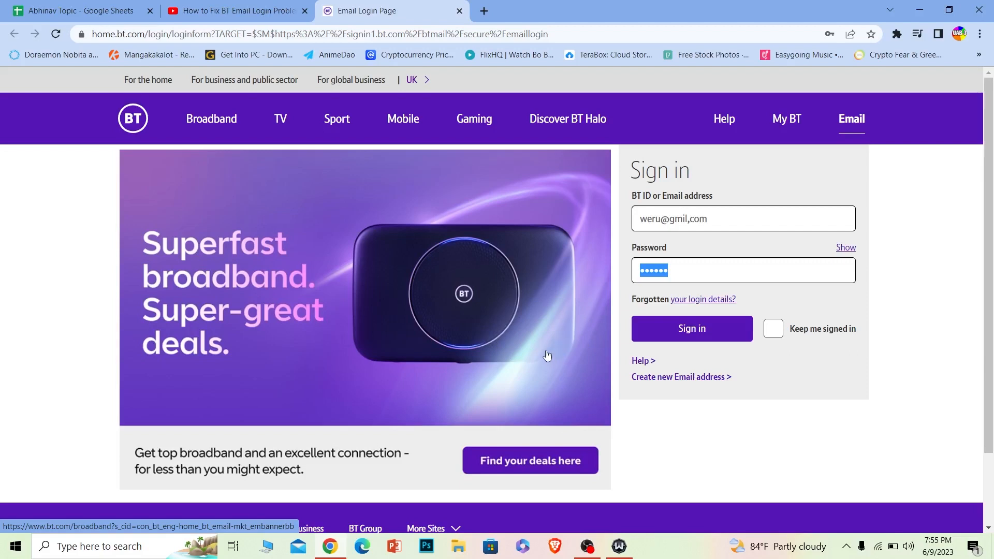
pyautogui.moveTo(437, 389)
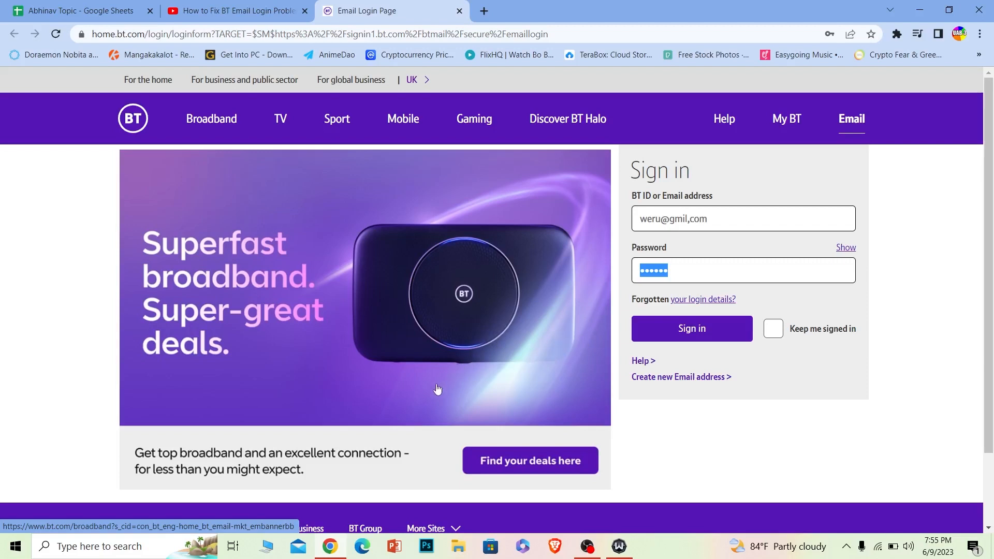
pyautogui.moveTo(446, 398)
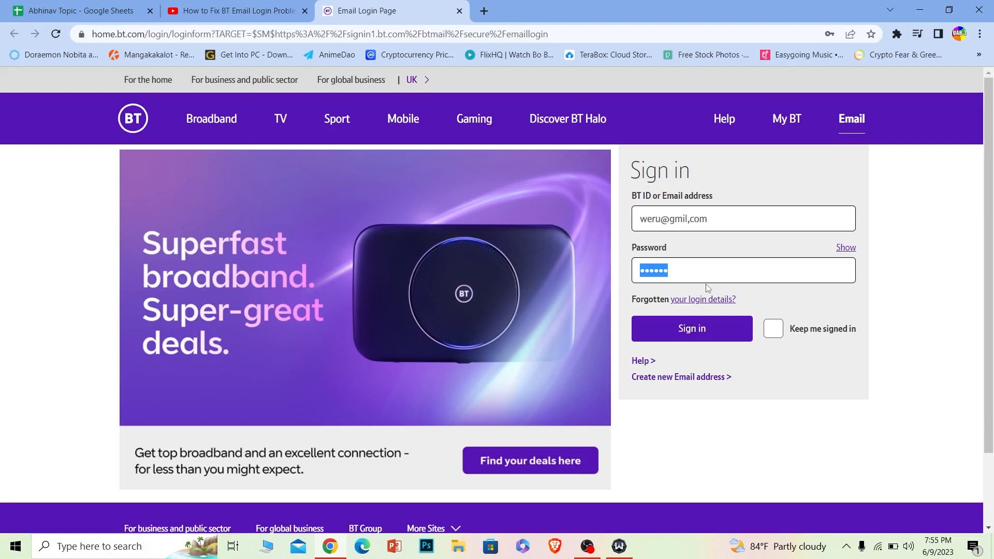
pyautogui.moveTo(818, 164)
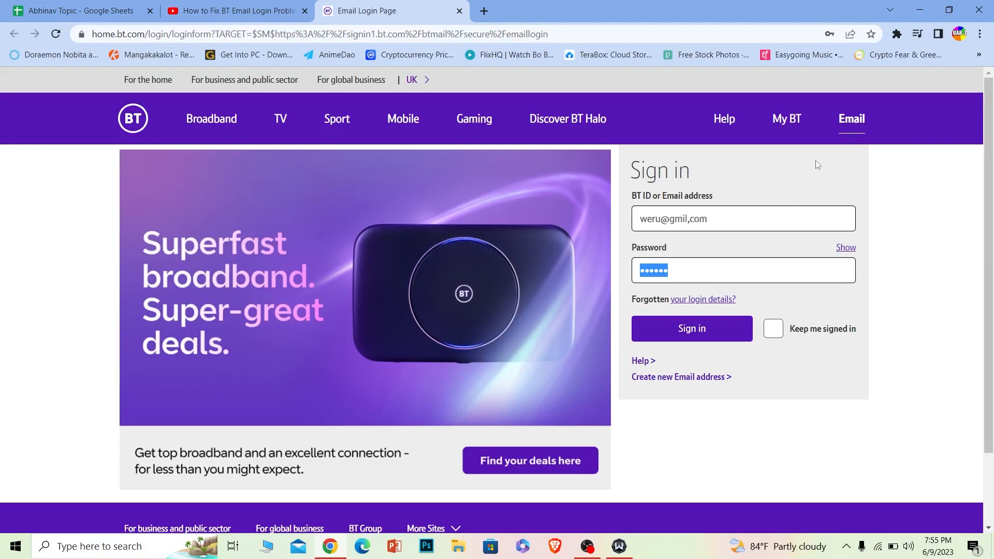
pyautogui.moveTo(985, 28)
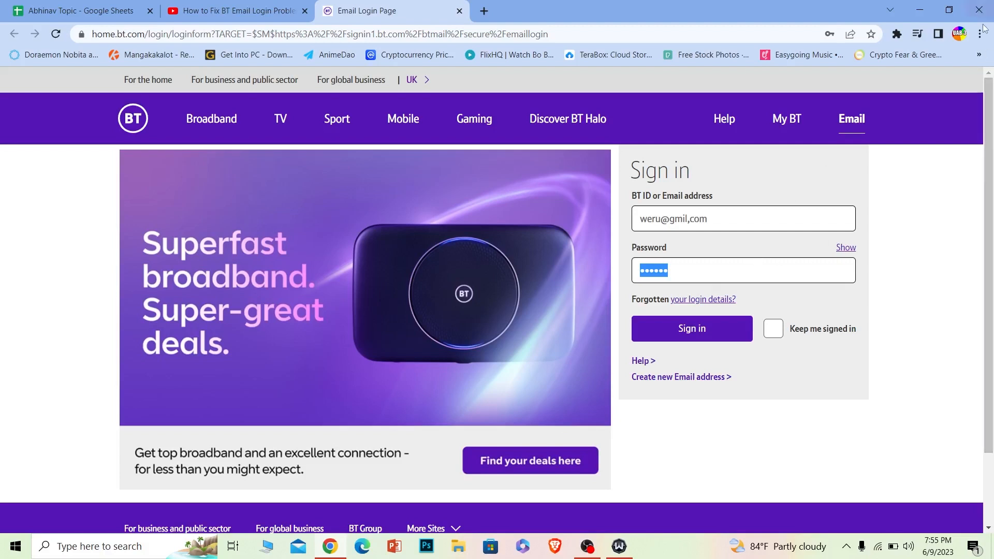
# Step: Reset Chrome's settings to their original defaults from the Reset settings page
pyautogui.click(978, 34)
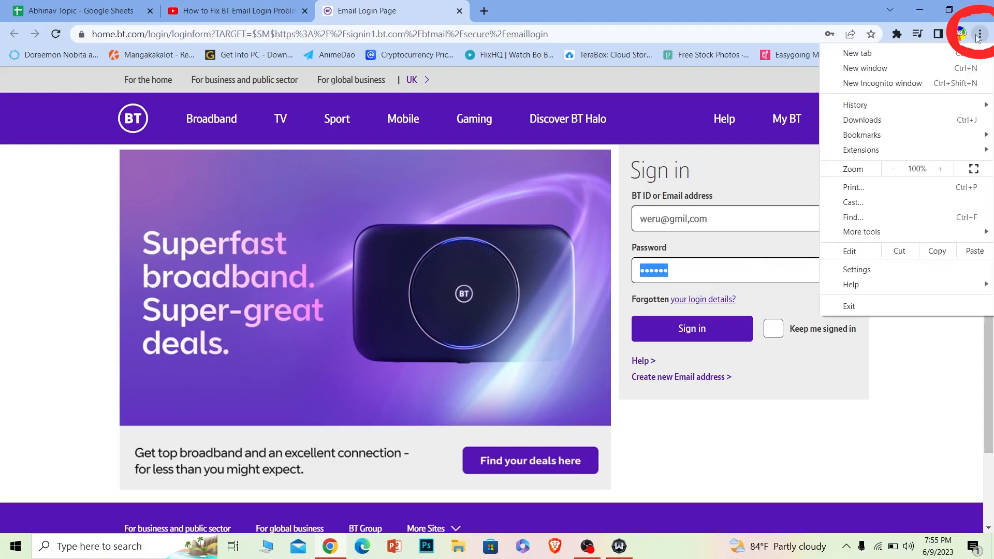
pyautogui.click(856, 269)
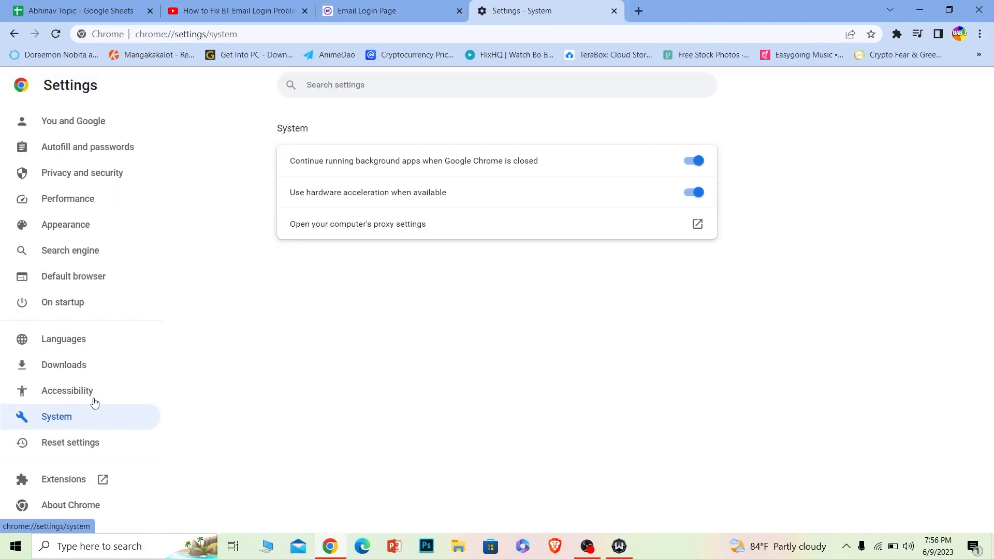
pyautogui.moveTo(70, 441)
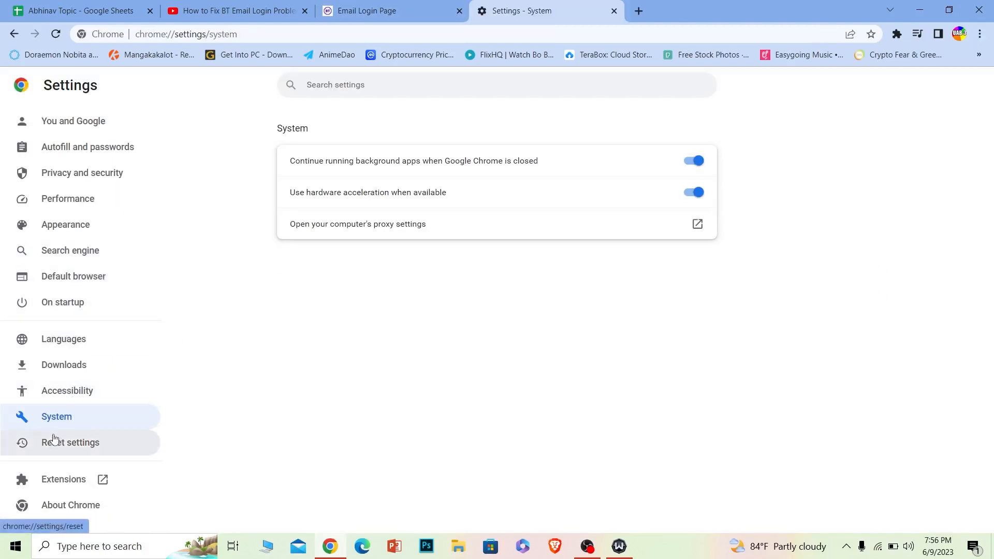
pyautogui.click(70, 441)
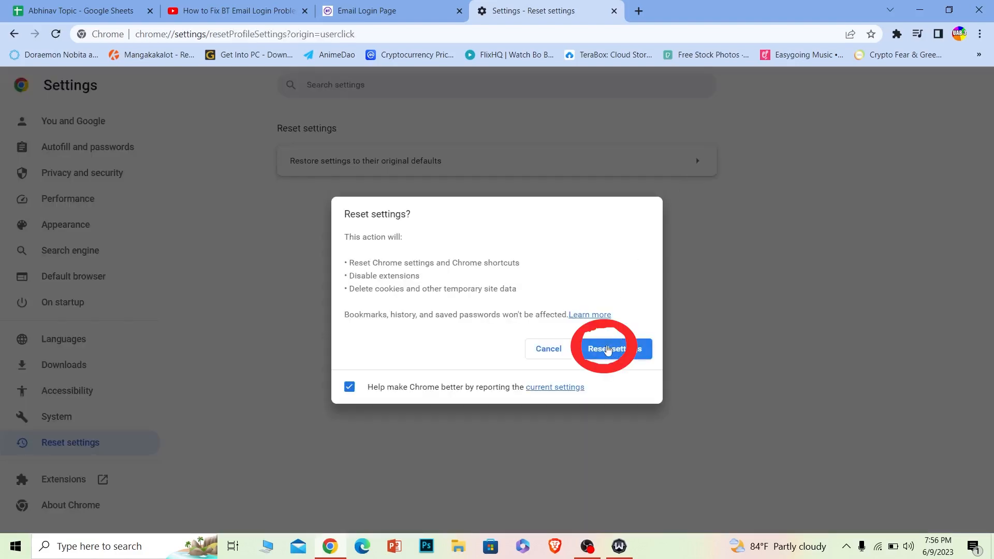
pyautogui.click(612, 349)
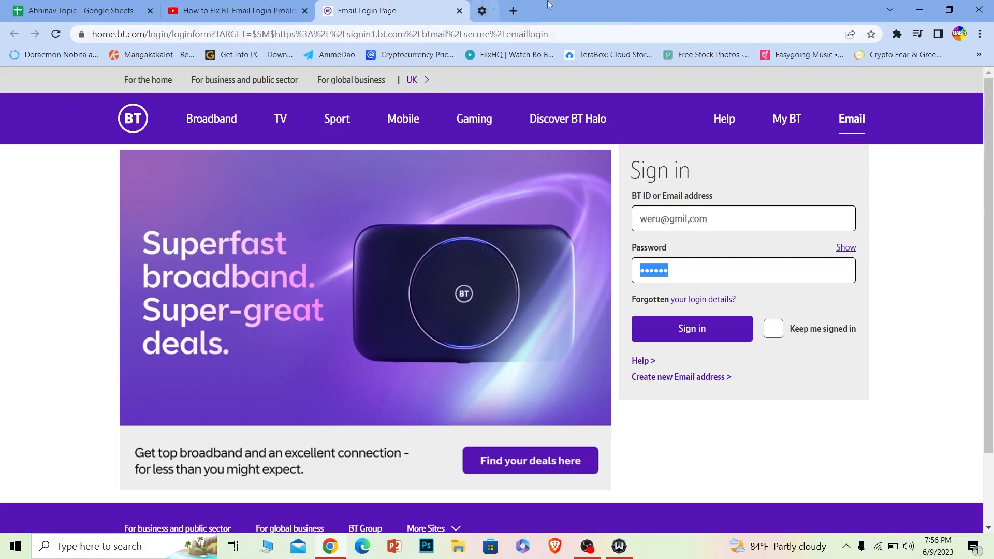
pyautogui.moveTo(52, 455)
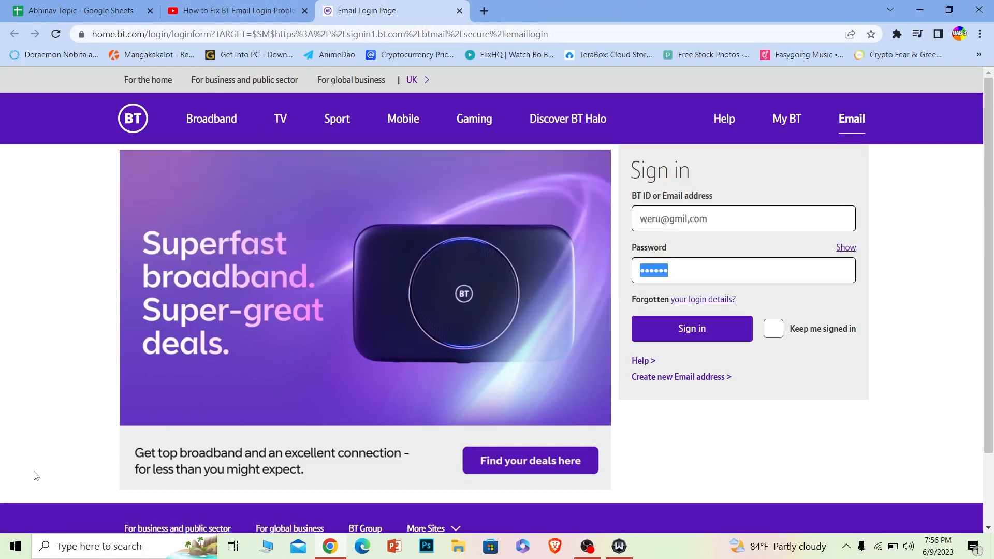
pyautogui.moveTo(45, 485)
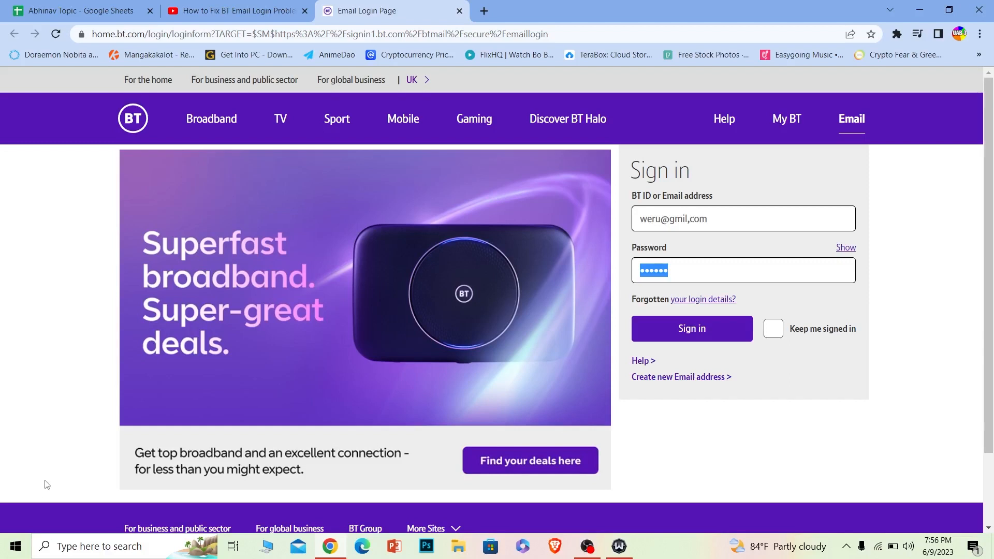